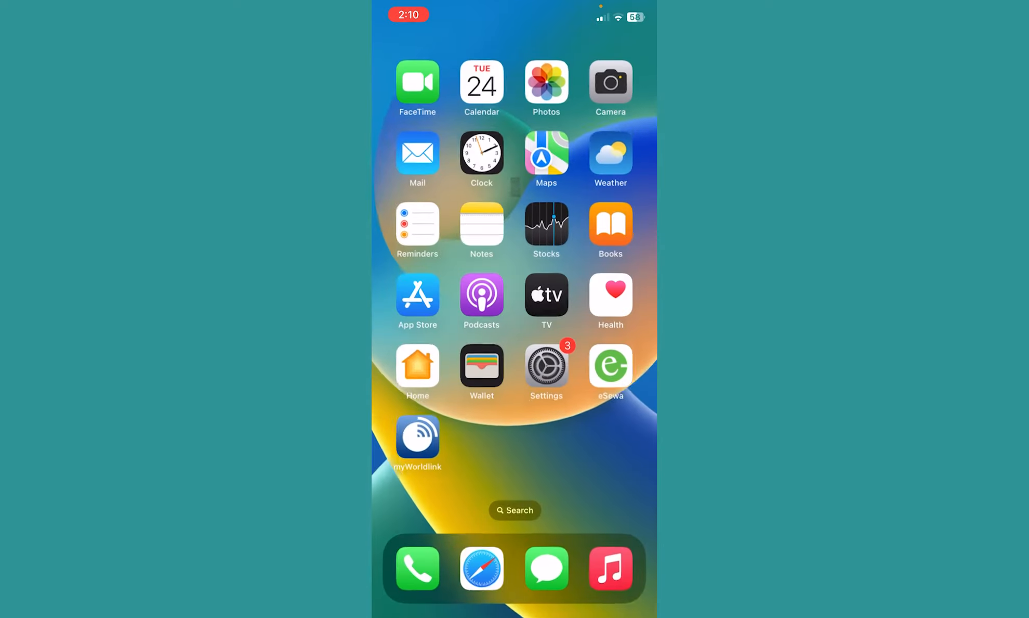
Look up the other Google account as the recipient in the Send in Google Photos sheet
{"action": "scroll", "scroll_direction": "left", "scroll_amount": 3}
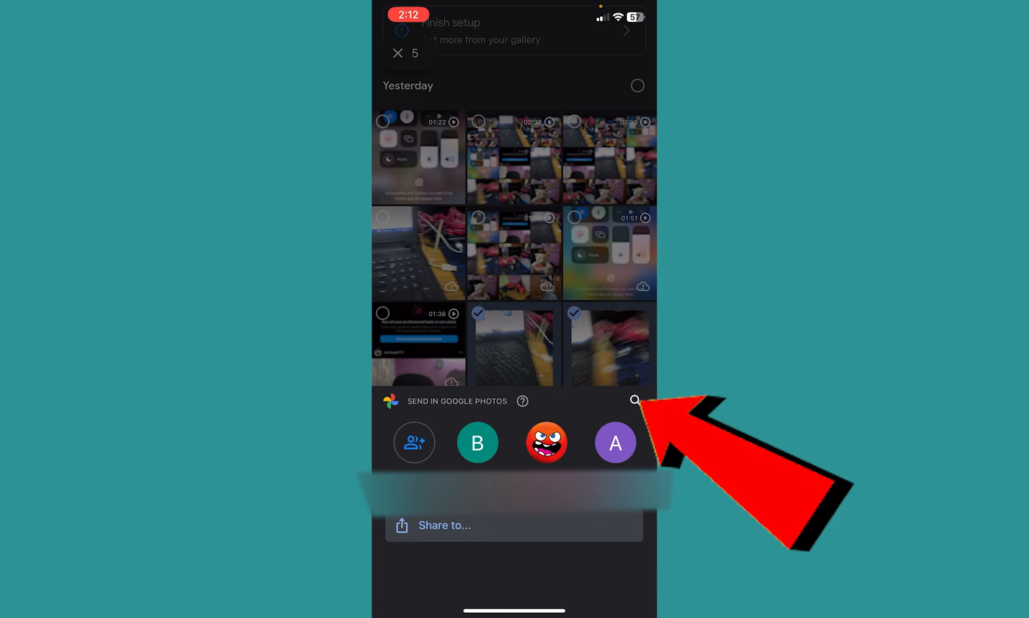
{"action": "left_click", "coordinate": [635, 400]}
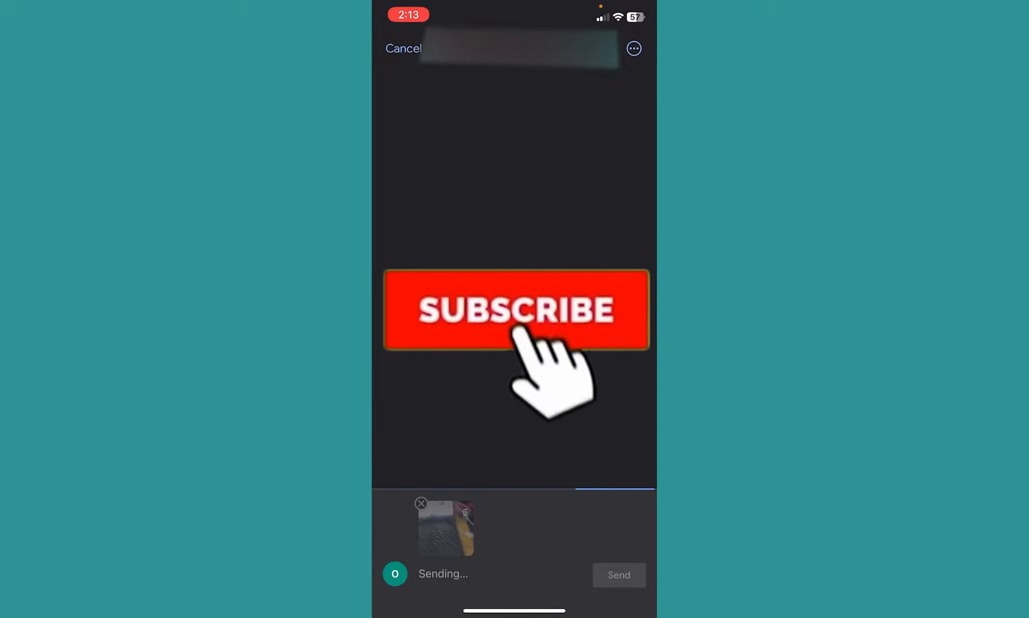
Send the attached photo in the conversation so it shows Sending..
{"action": "left_click", "coordinate": [515, 309]}
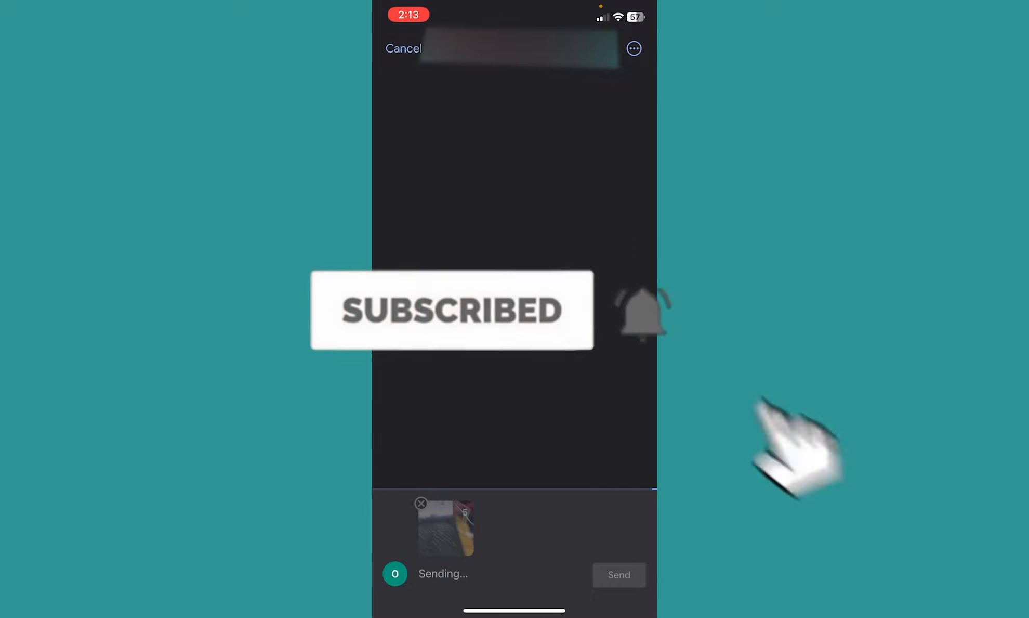